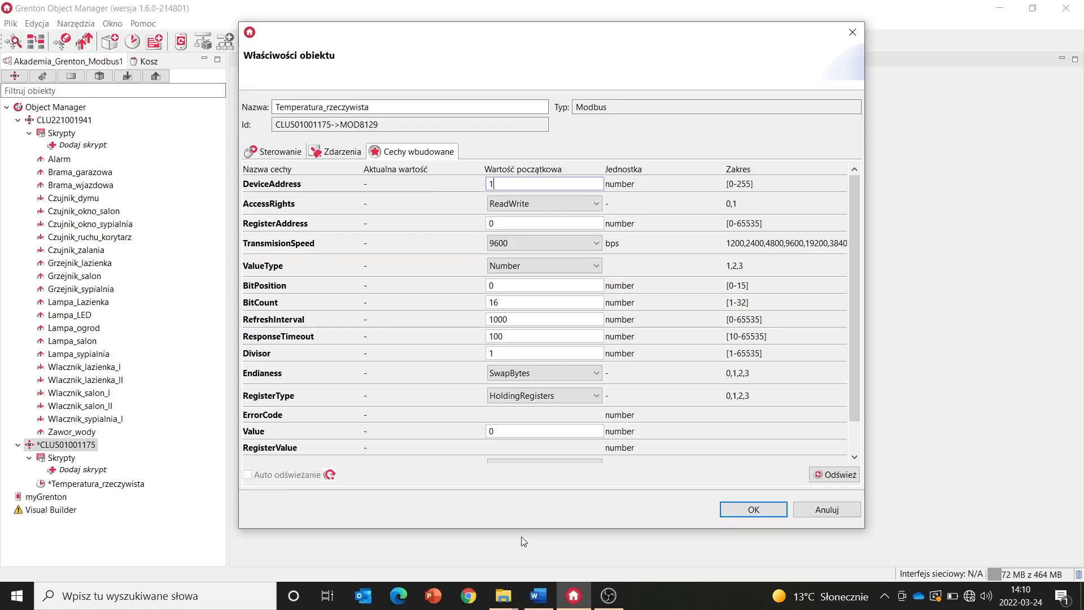
mouse_move(508, 530)
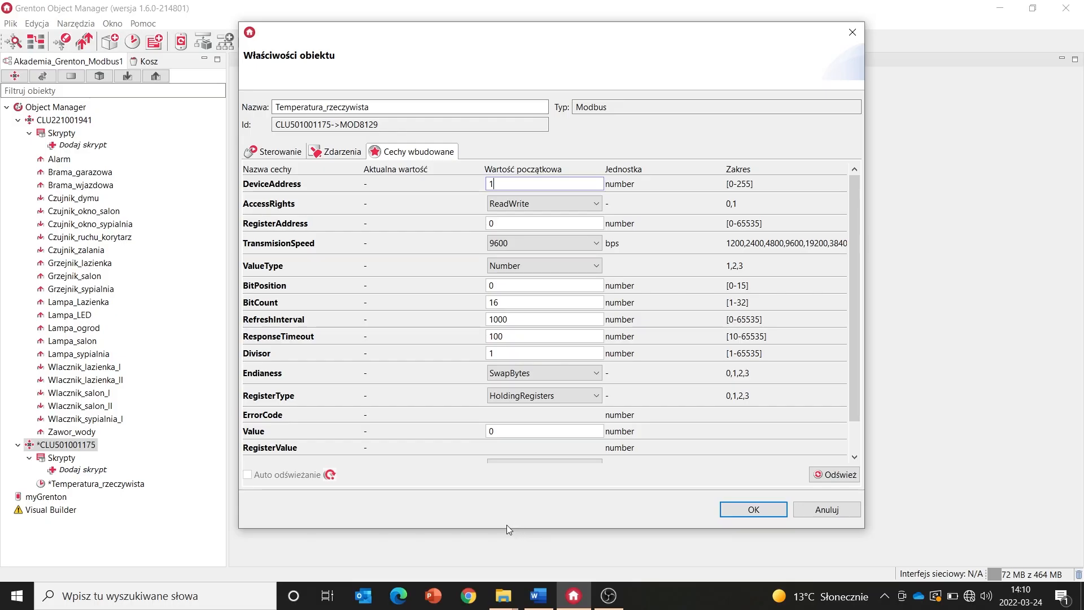
mouse_move(536, 595)
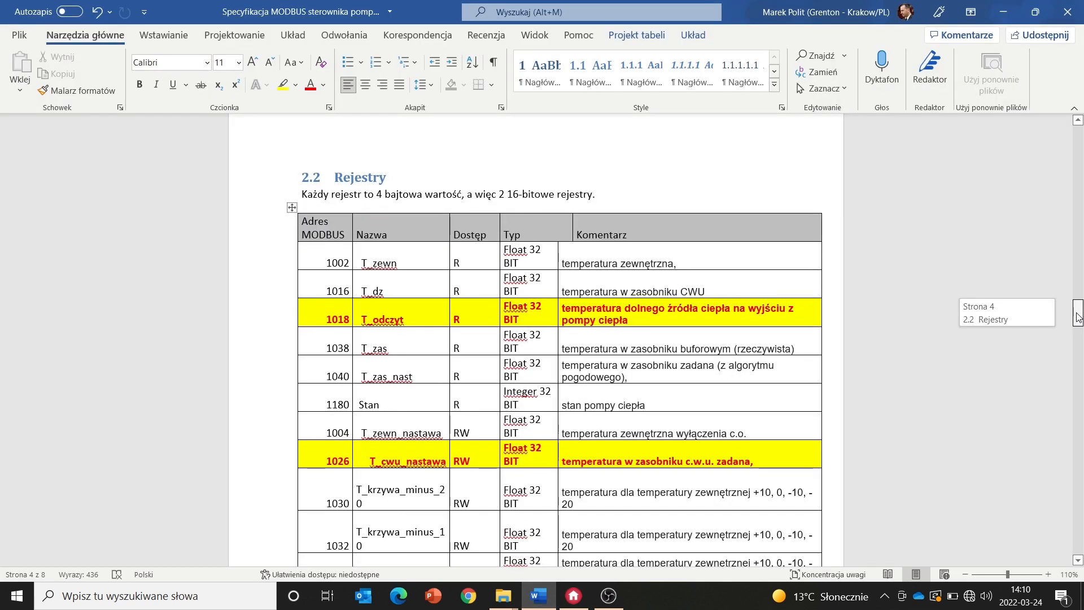
Step: Check register 1018 (read-only, Float 32 BIT) in the Word spec, then return to Grenton
scroll("down", 3)
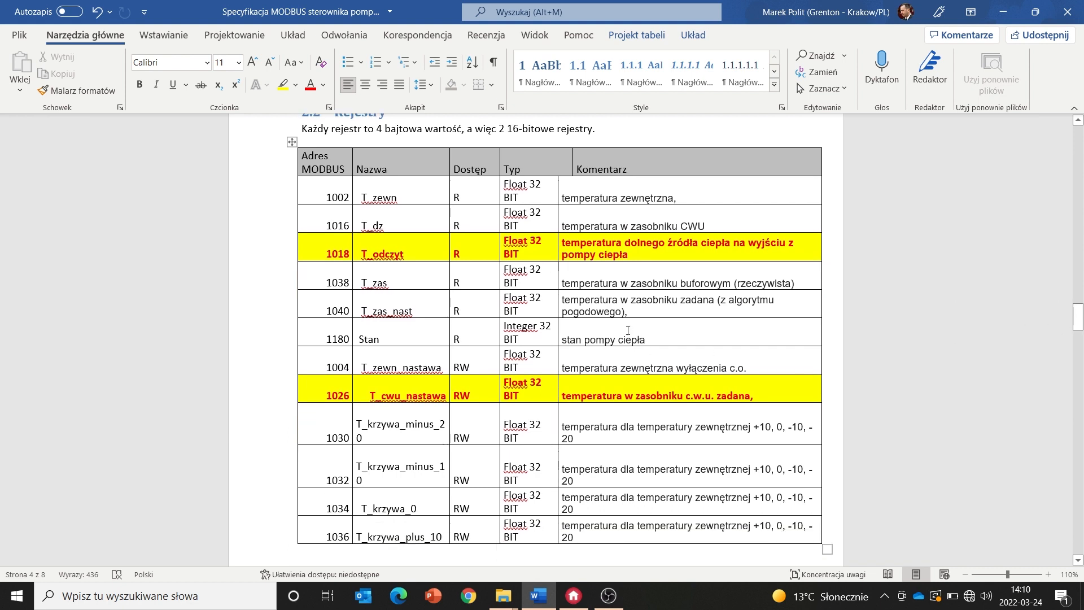
mouse_move(410, 287)
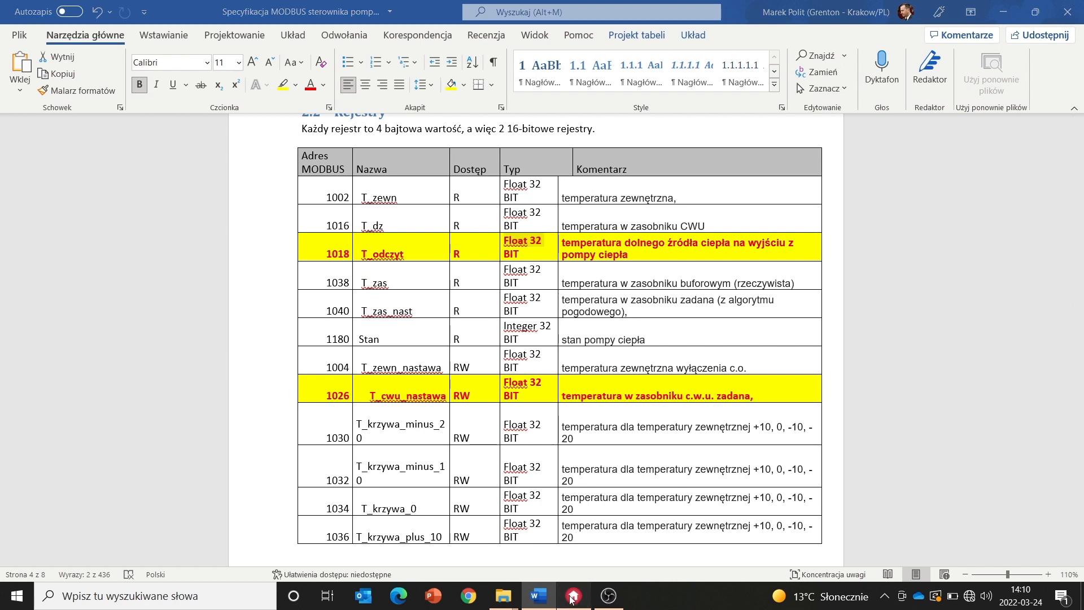
left_click(573, 595)
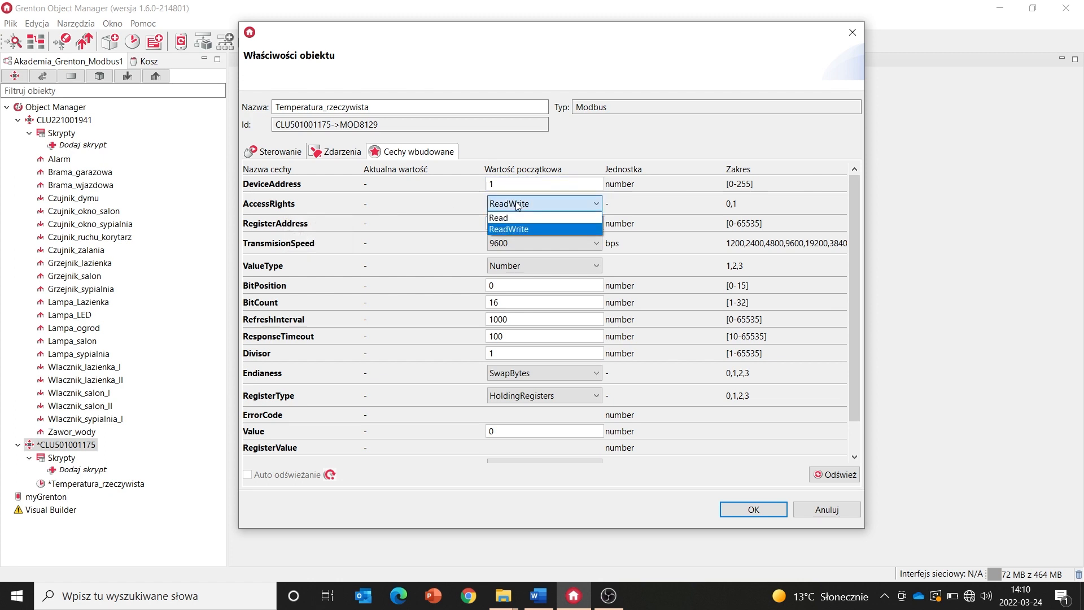
Step: Give Temperatura_rzeczywista Read access rights and register address 1018
left_click(497, 218)
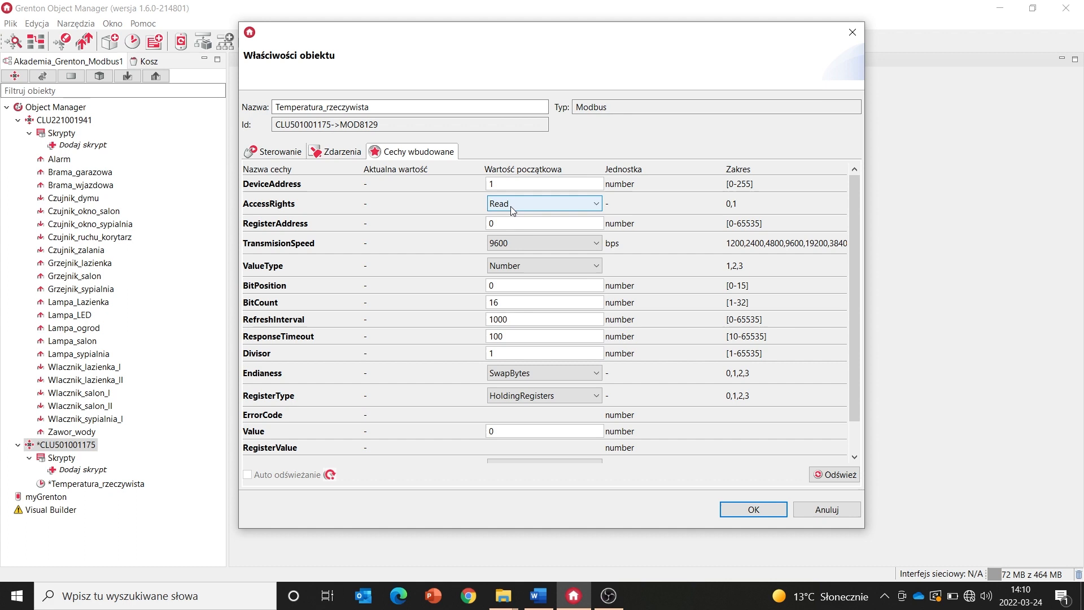
mouse_move(293, 225)
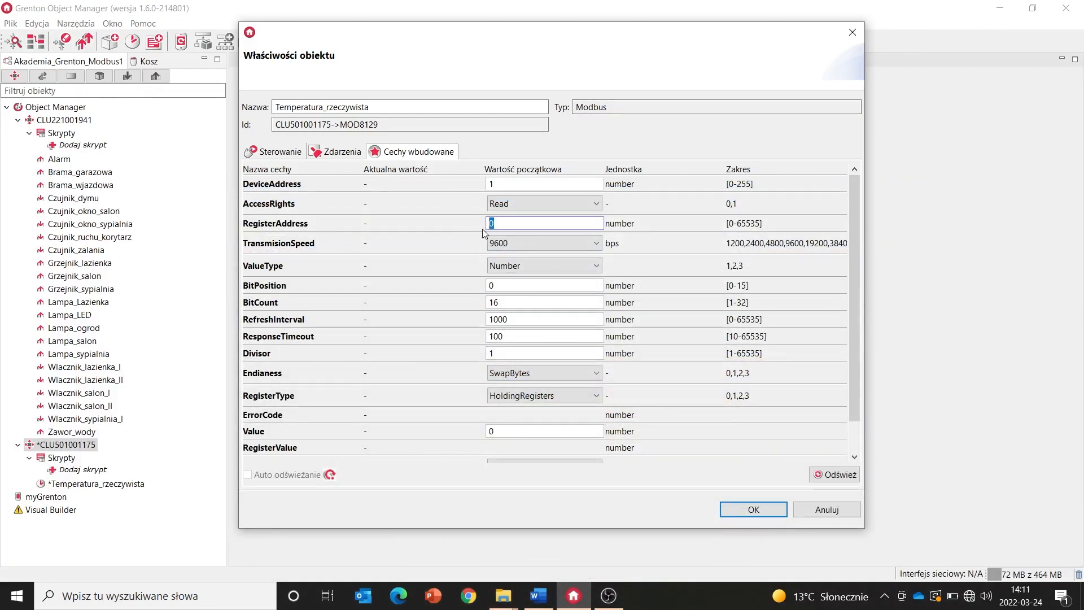
type("1018")
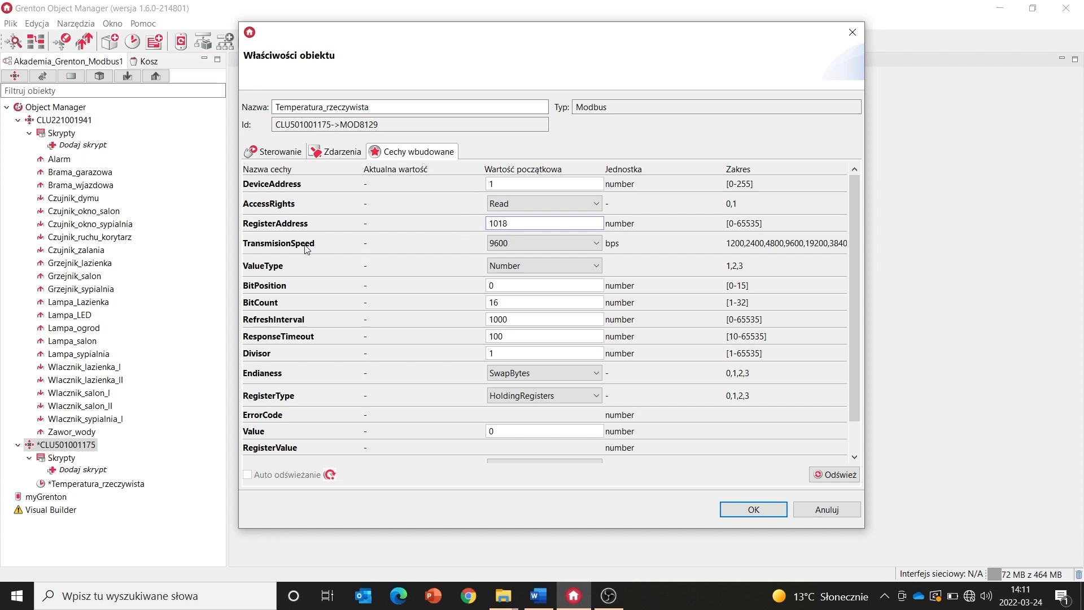
Step: Keep transmission speed at 9600, set value type to Float and bit count to 32
left_click(542, 243)
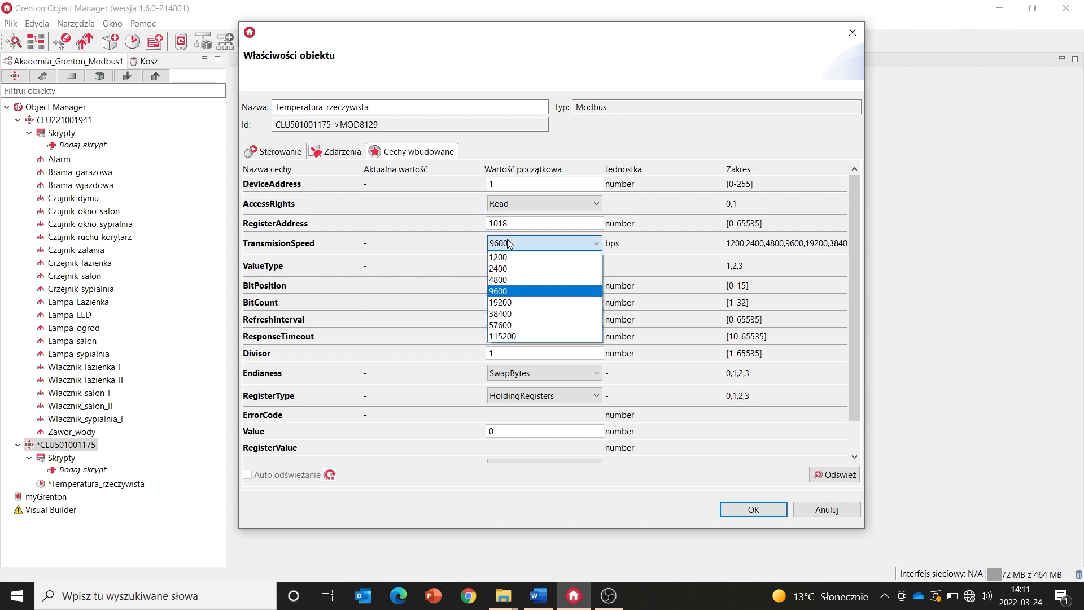
left_click(497, 290)
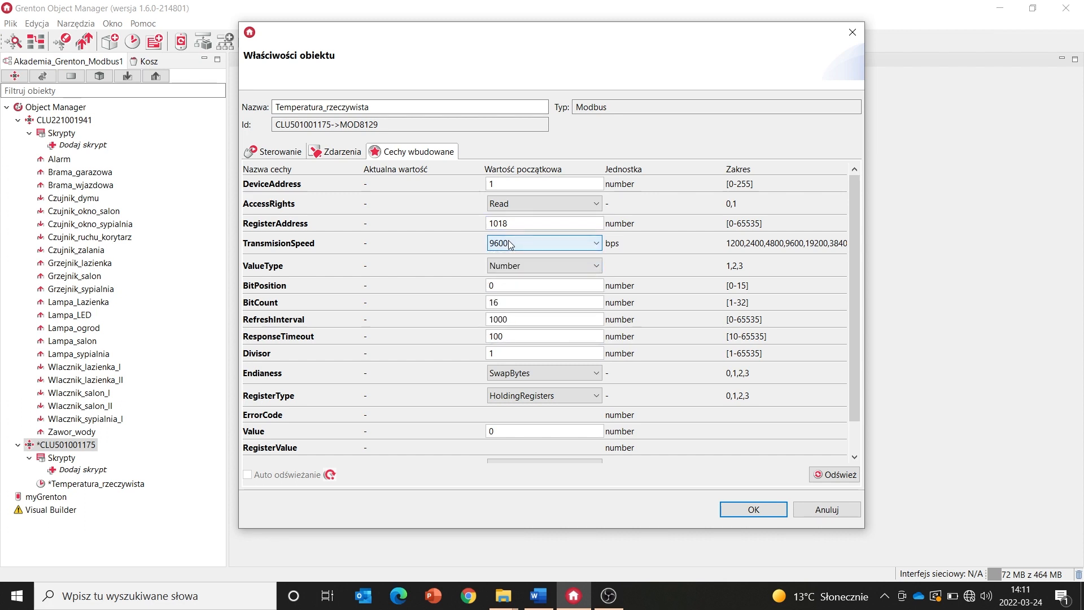
mouse_move(486, 274)
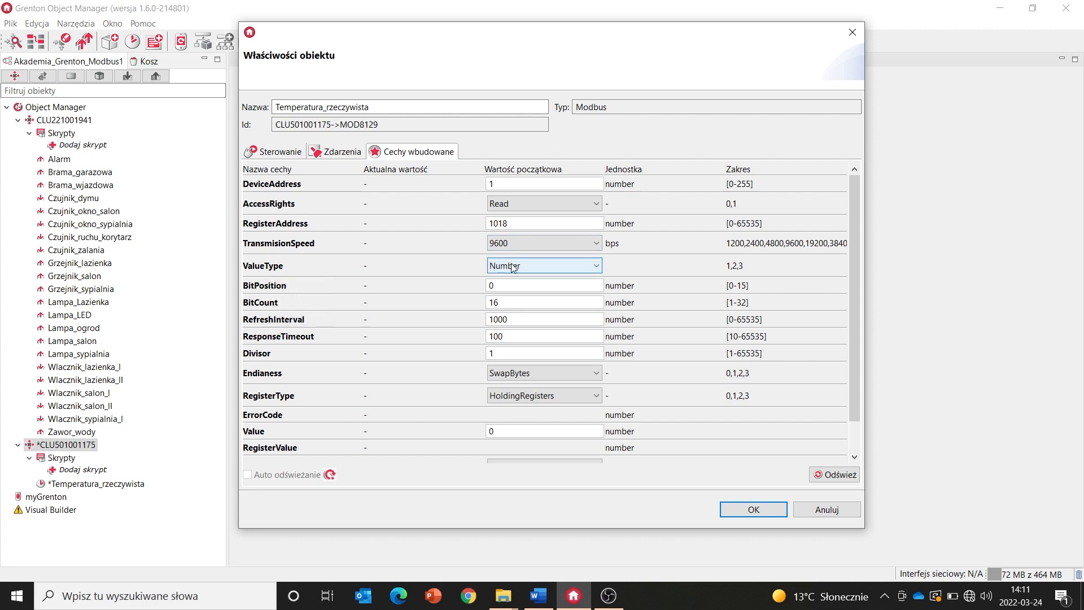
left_click(537, 595)
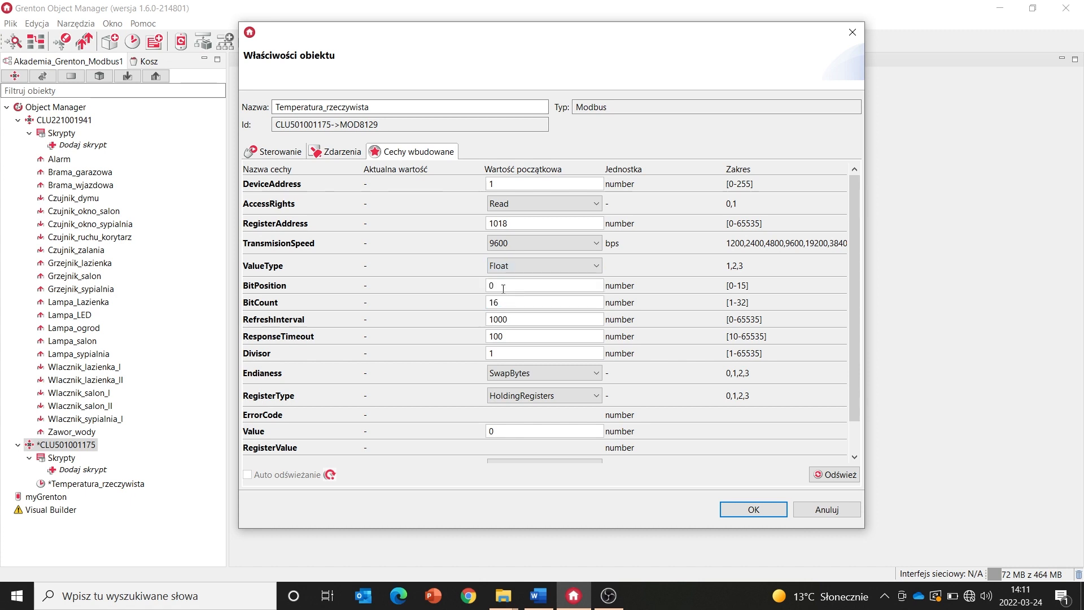
mouse_move(509, 304)
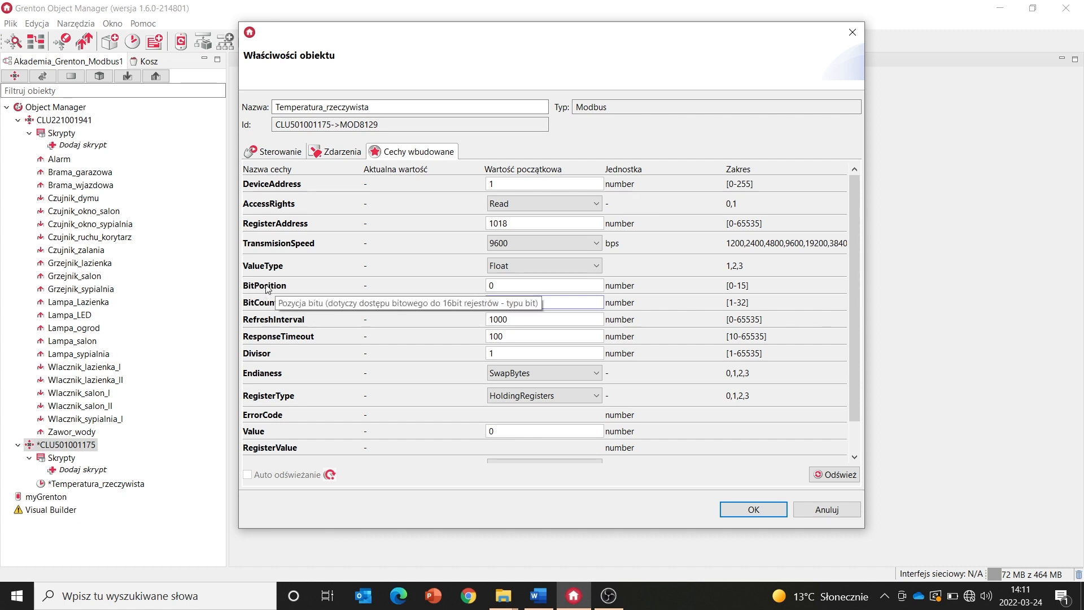
type("32")
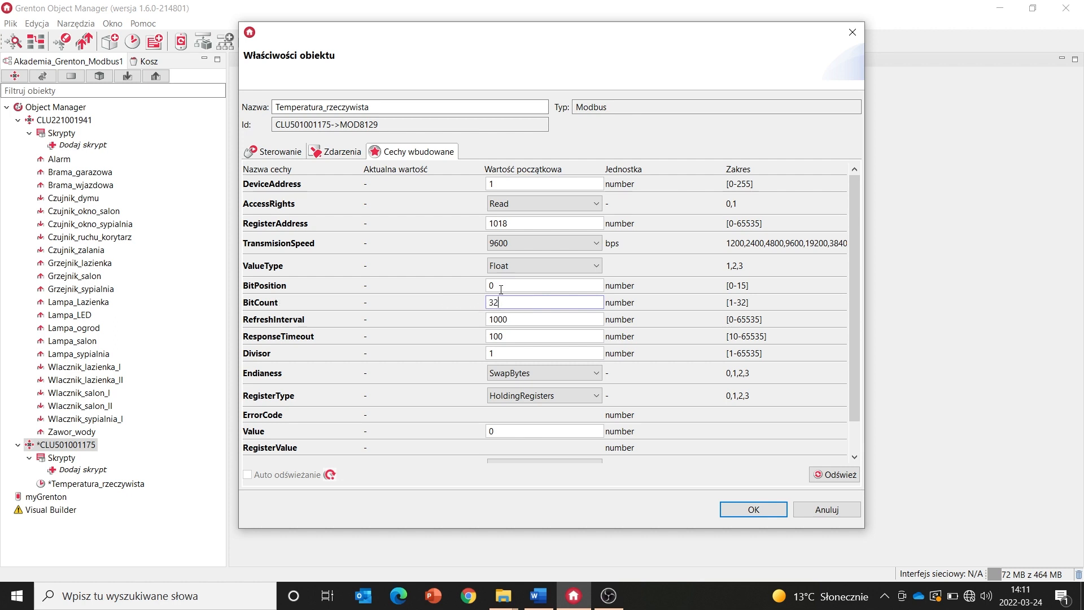
mouse_move(508, 314)
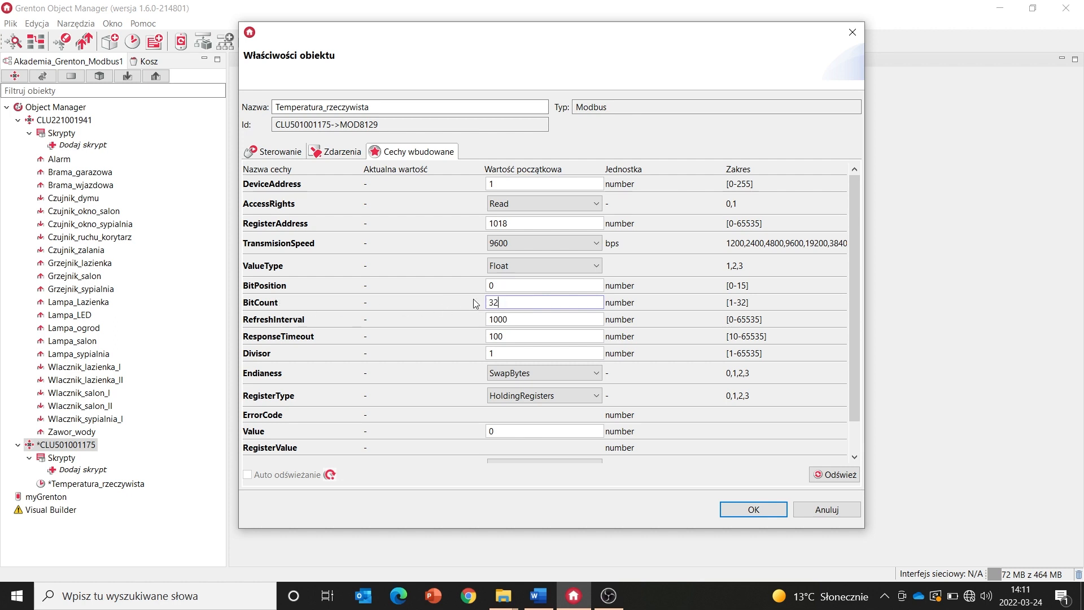
mouse_move(311, 306)
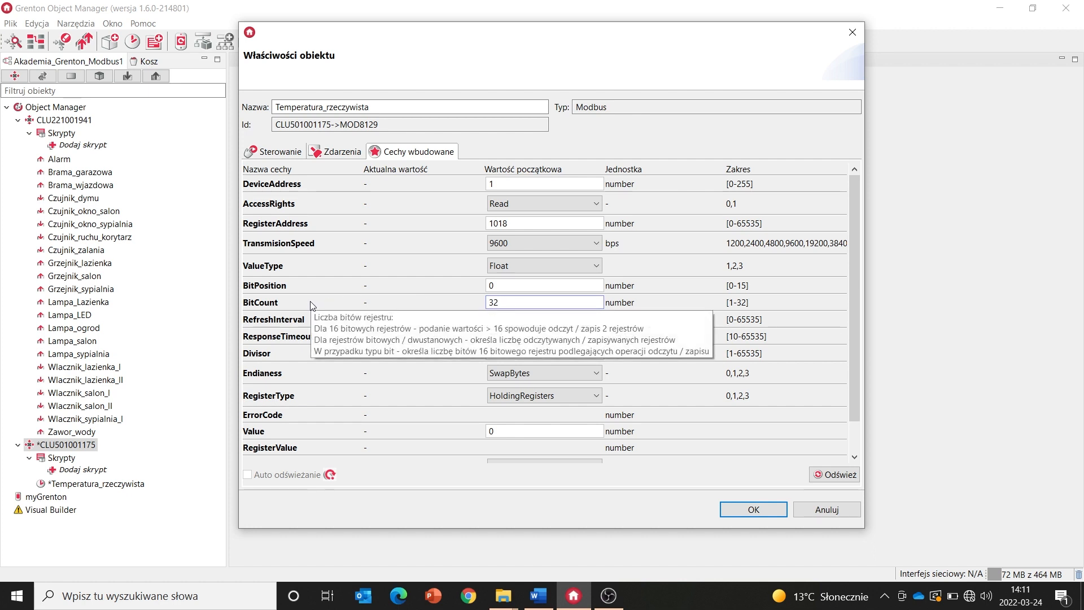
mouse_move(842, 289)
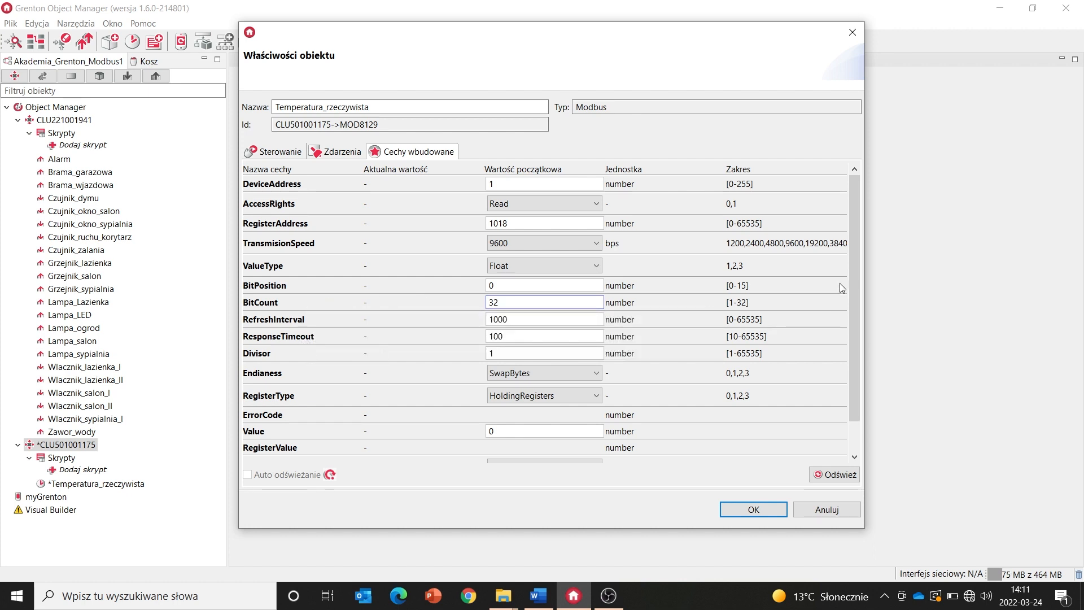
scroll("down", 3)
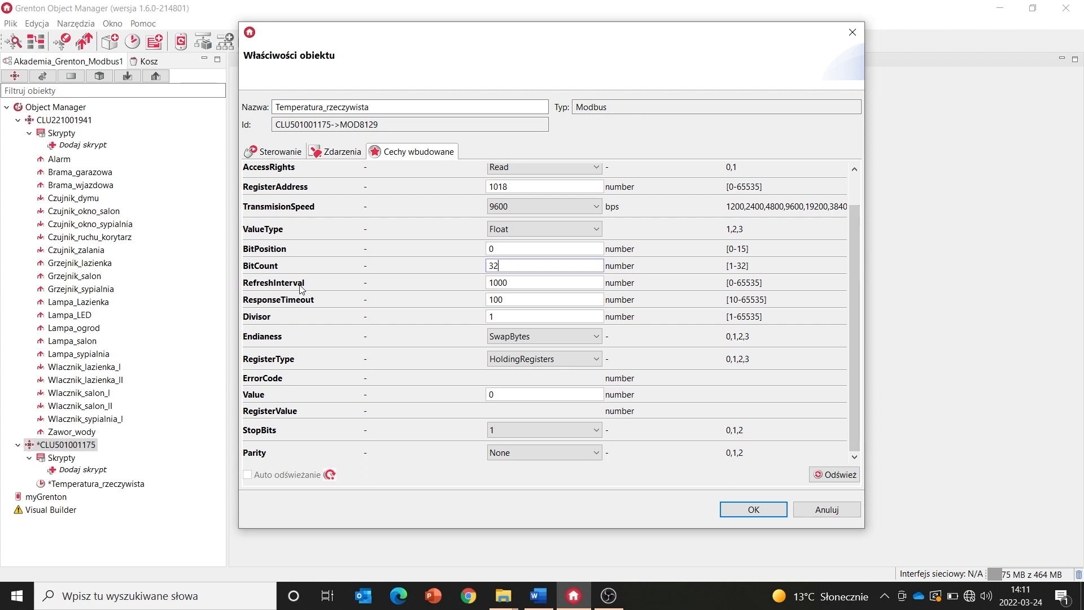
mouse_move(299, 305)
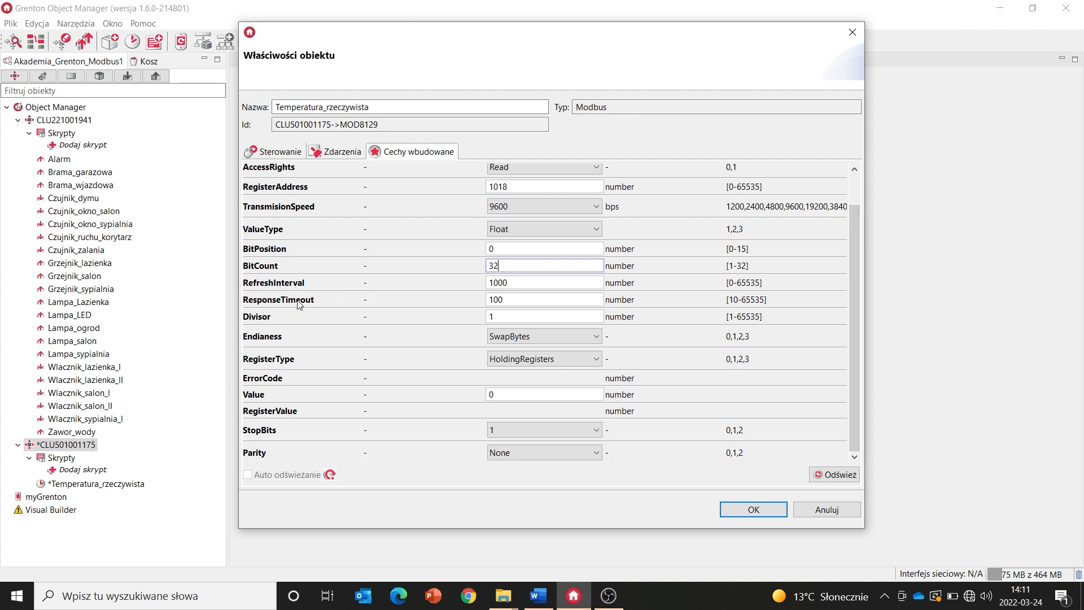
mouse_move(304, 287)
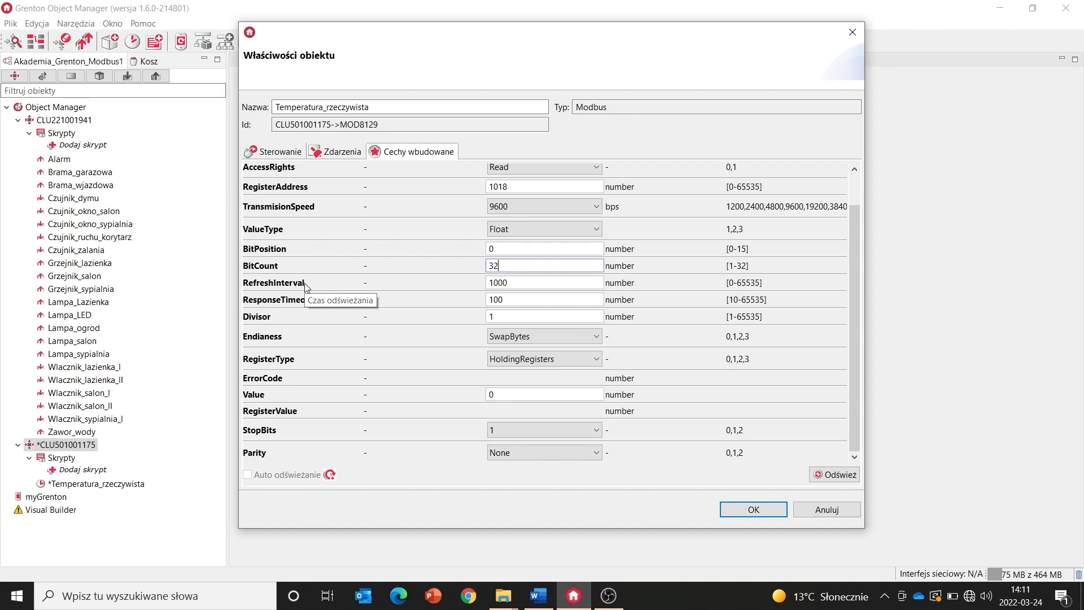
mouse_move(552, 300)
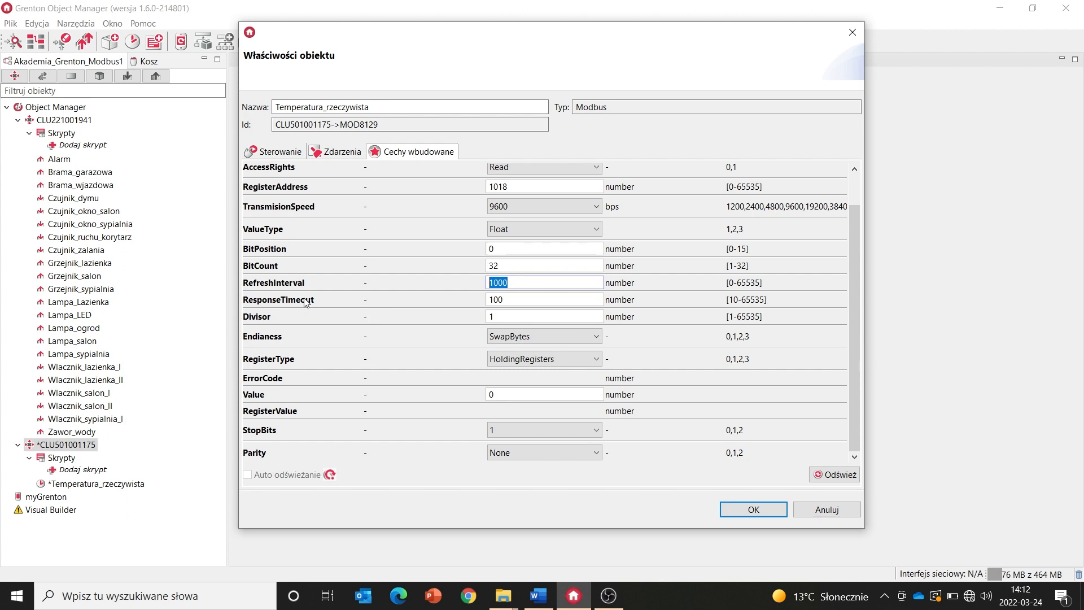
left_click(543, 299)
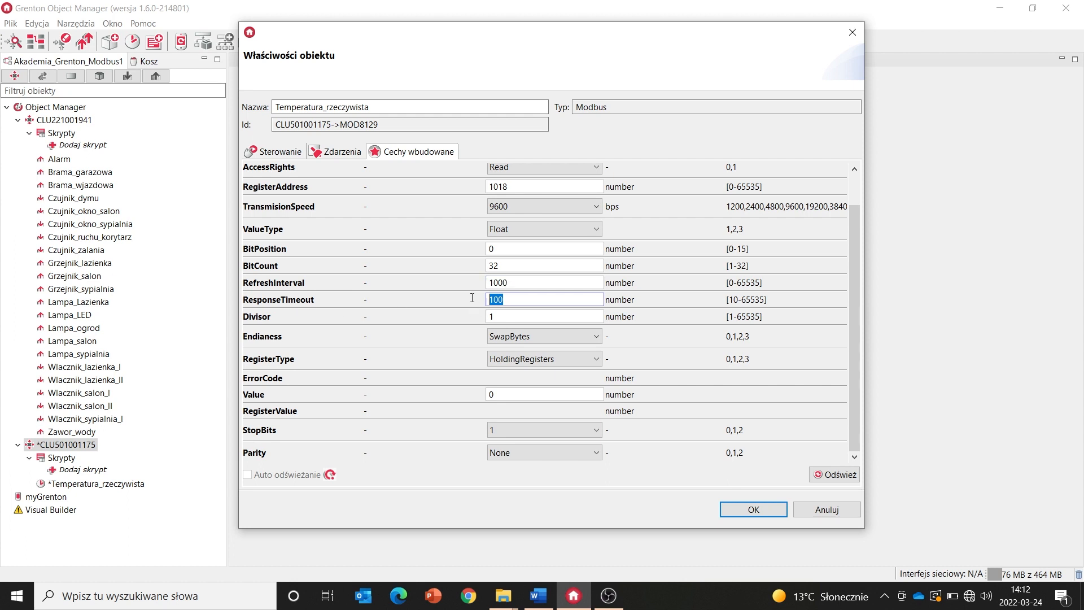
mouse_move(302, 330)
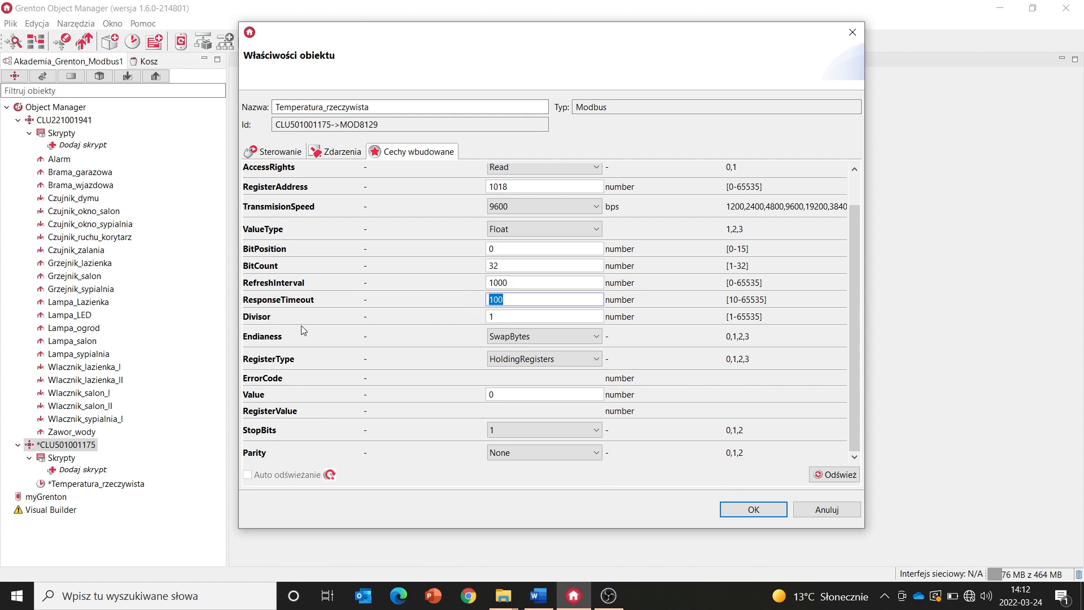
mouse_move(317, 319)
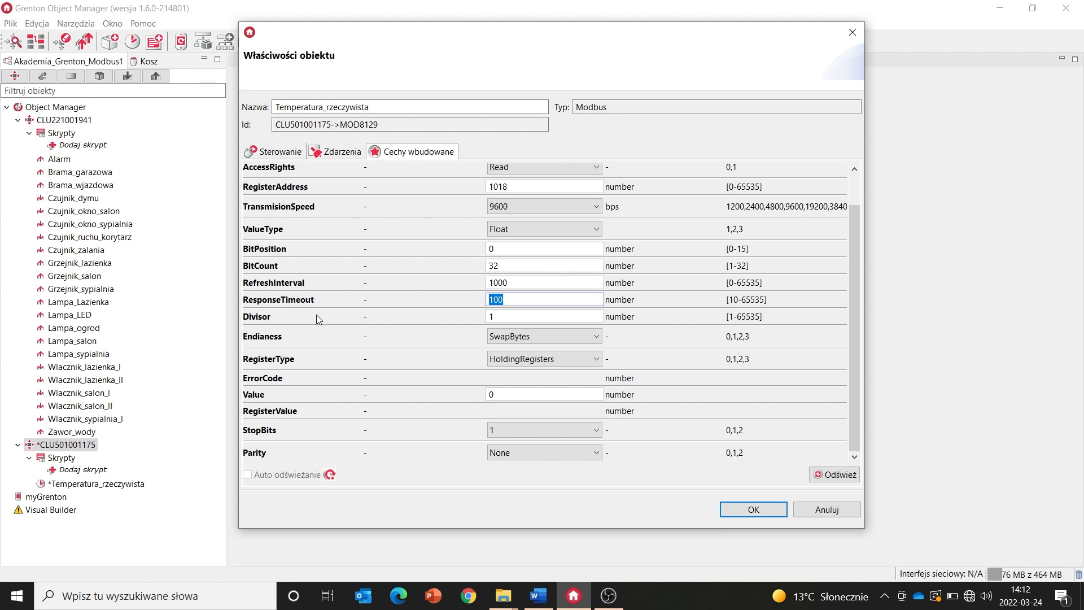
mouse_move(261, 325)
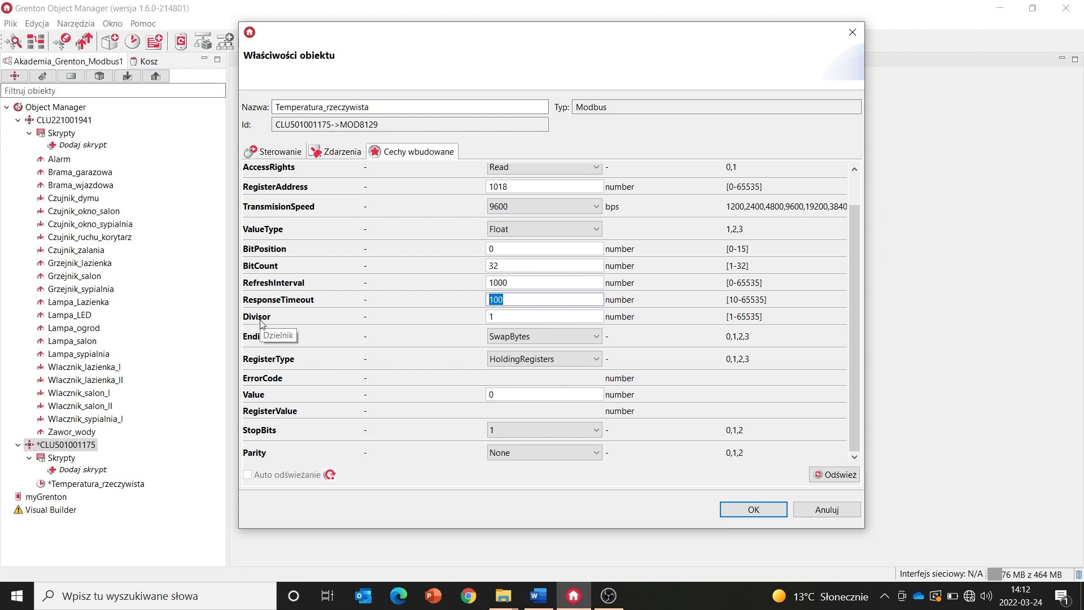